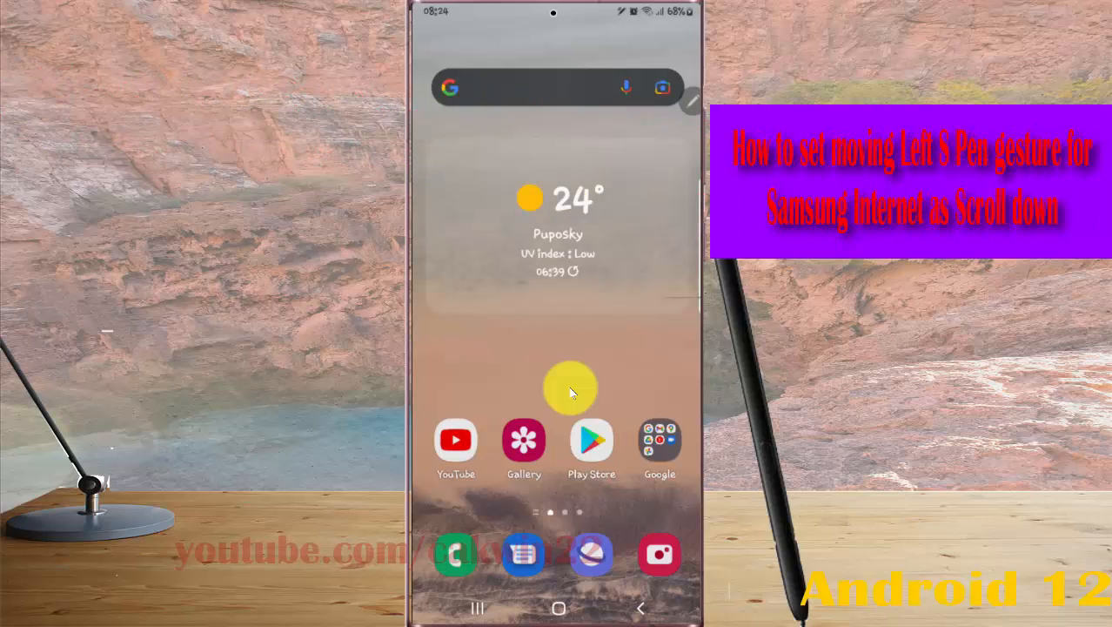
mouse_move(518, 165)
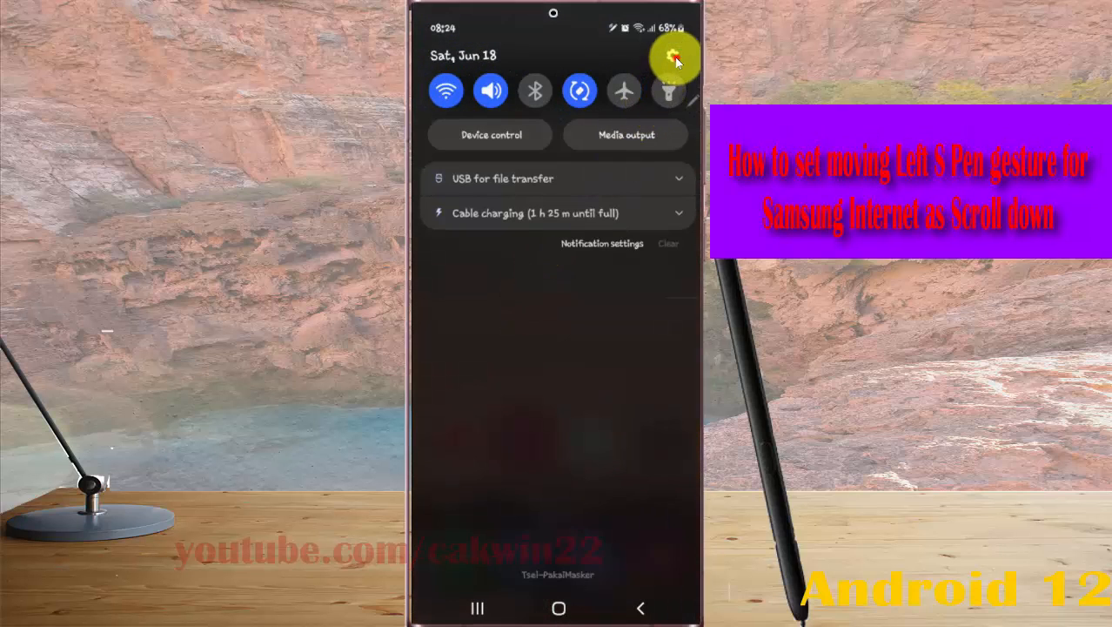
Reach the main Settings list from the quick panel and scroll to Advanced features.
left_click(672, 59)
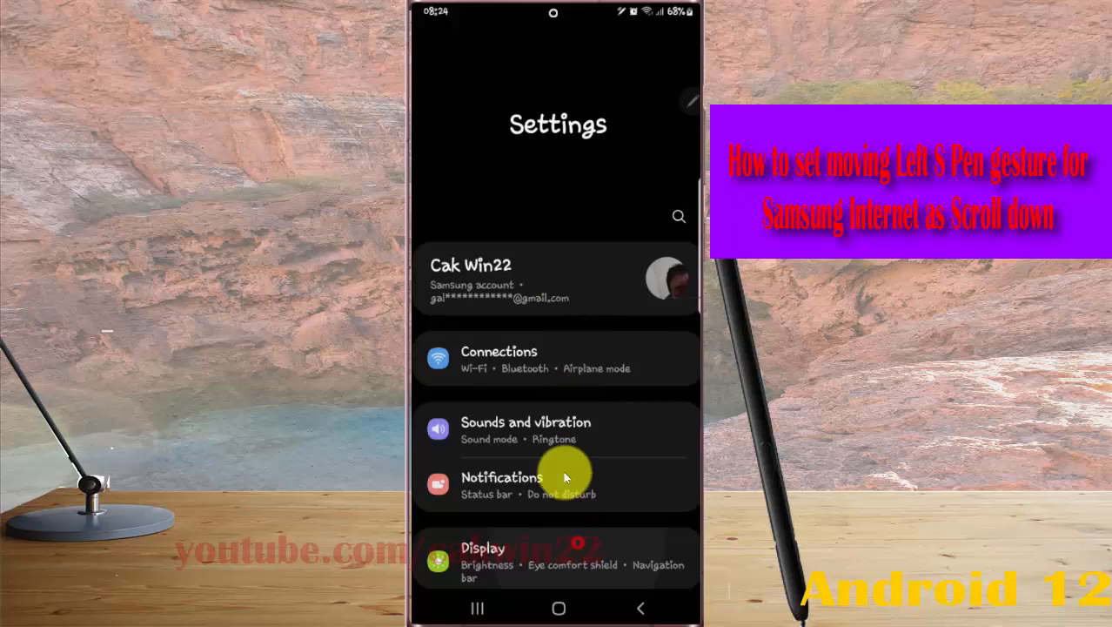
scroll("down", 3)
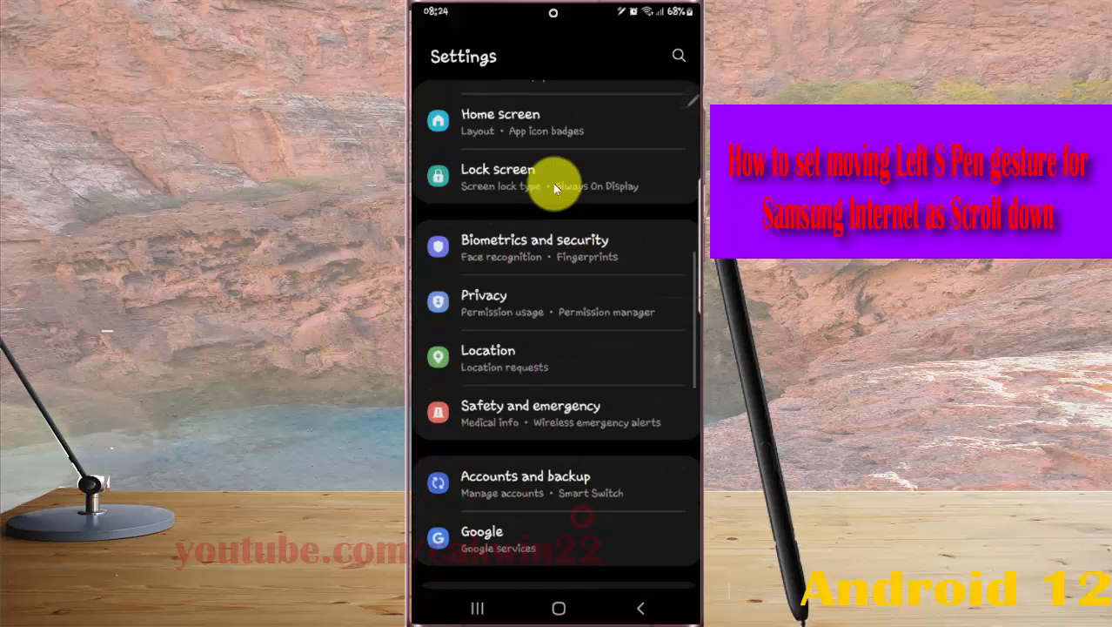
scroll("down", 3)
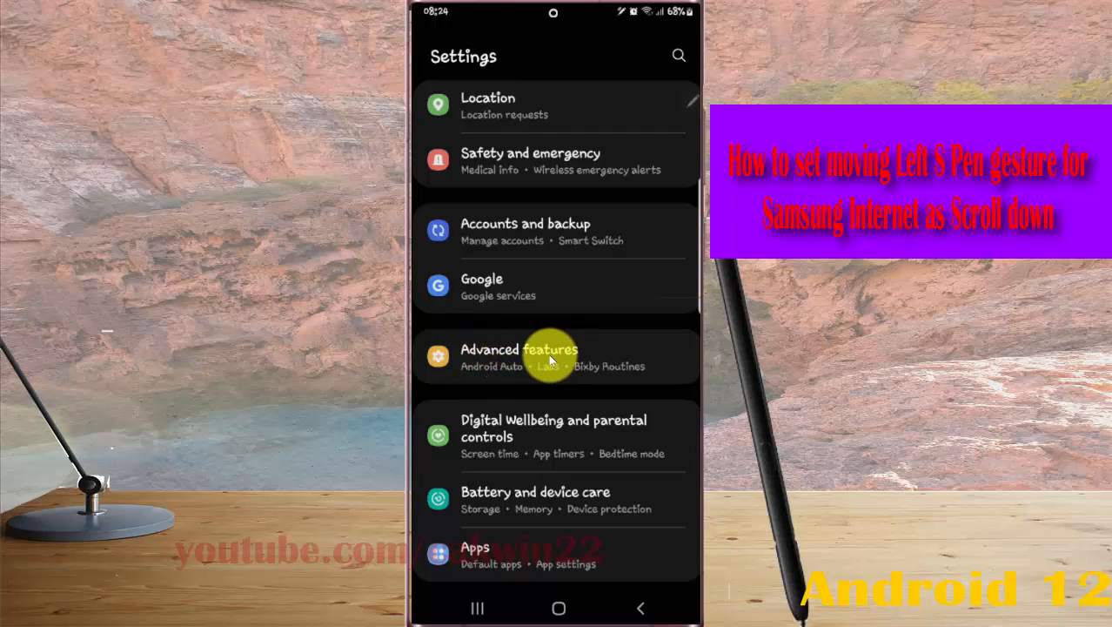
Navigate Advanced features > S Pen > Air actions and scroll to the App actions list.
left_click(518, 357)
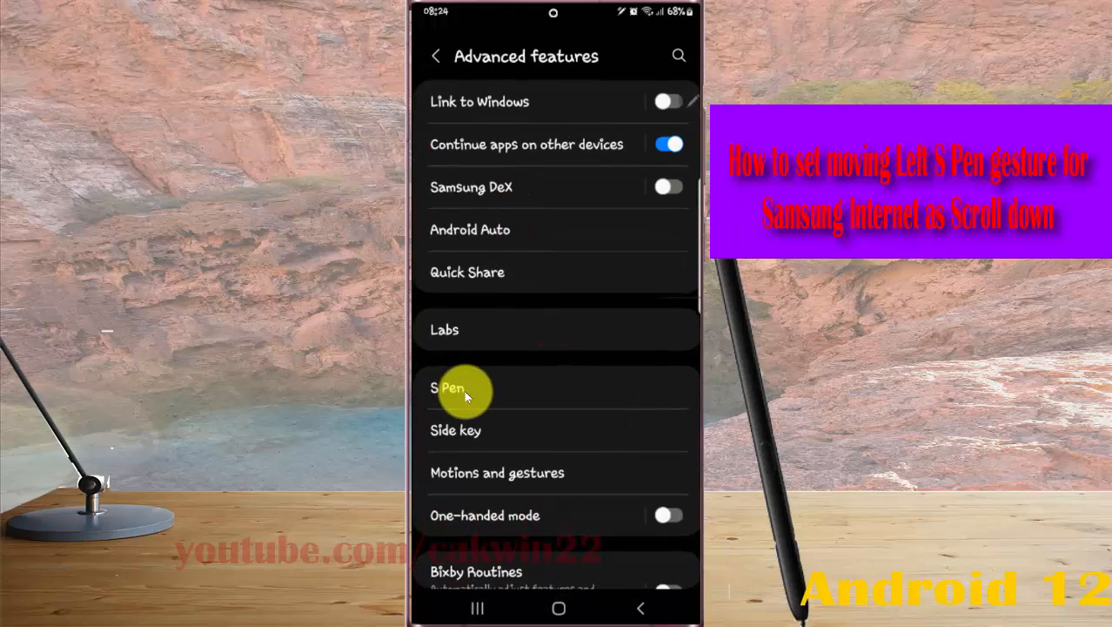
left_click(445, 386)
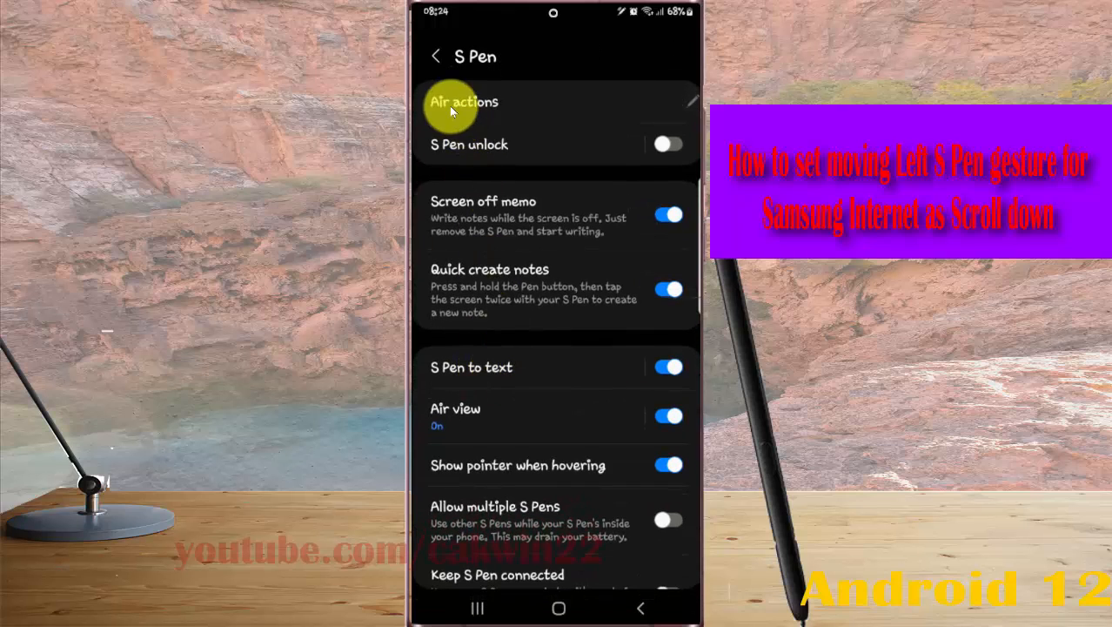
left_click(463, 101)
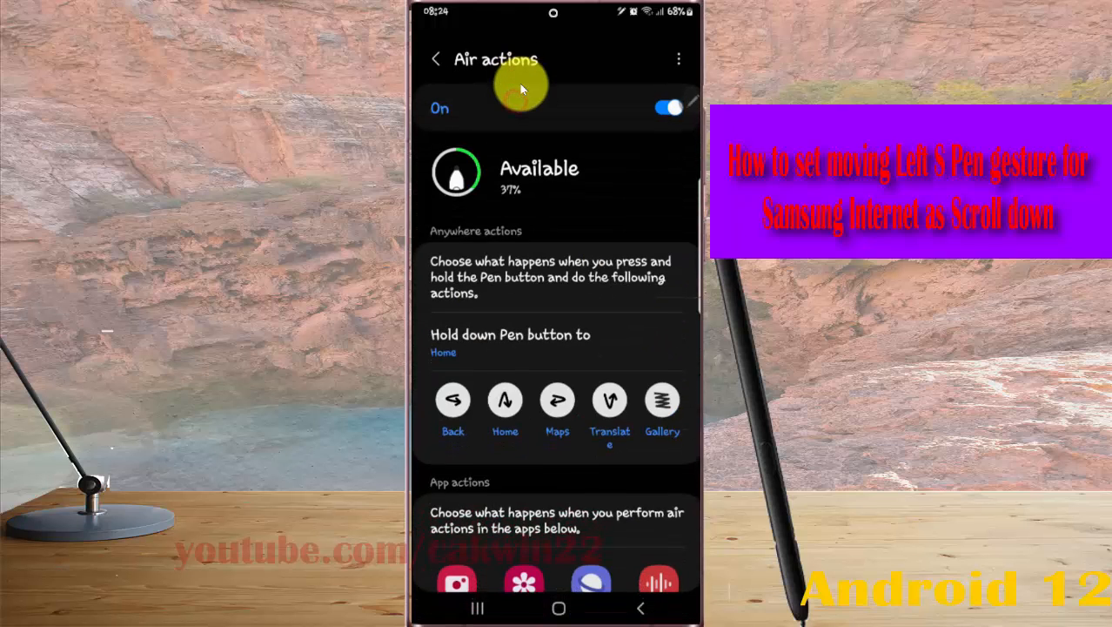
scroll("down", 3)
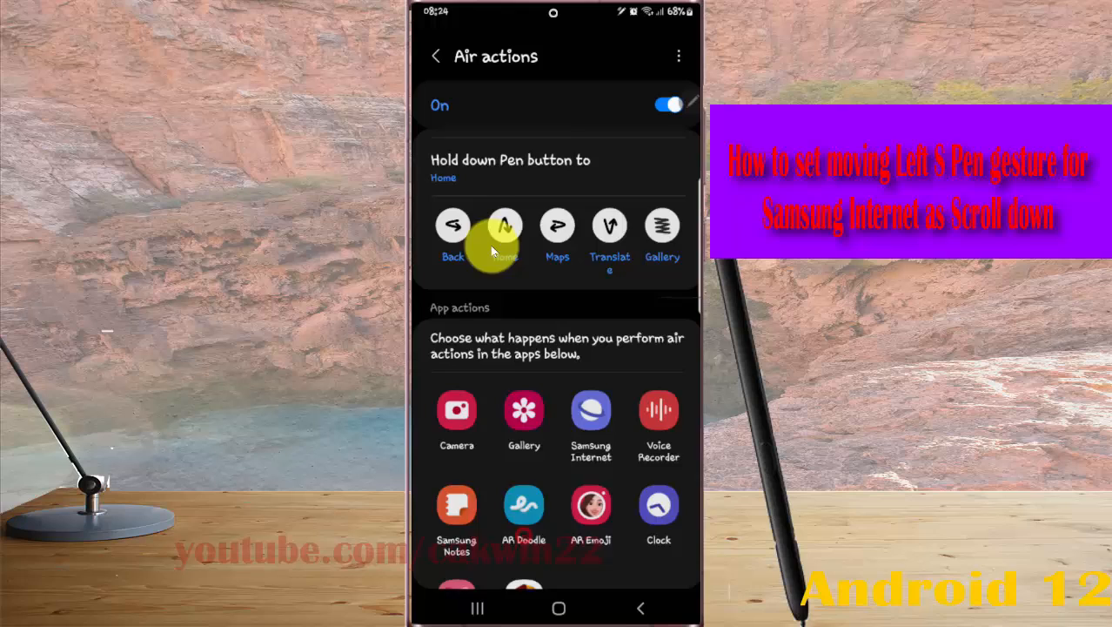
scroll("down", 3)
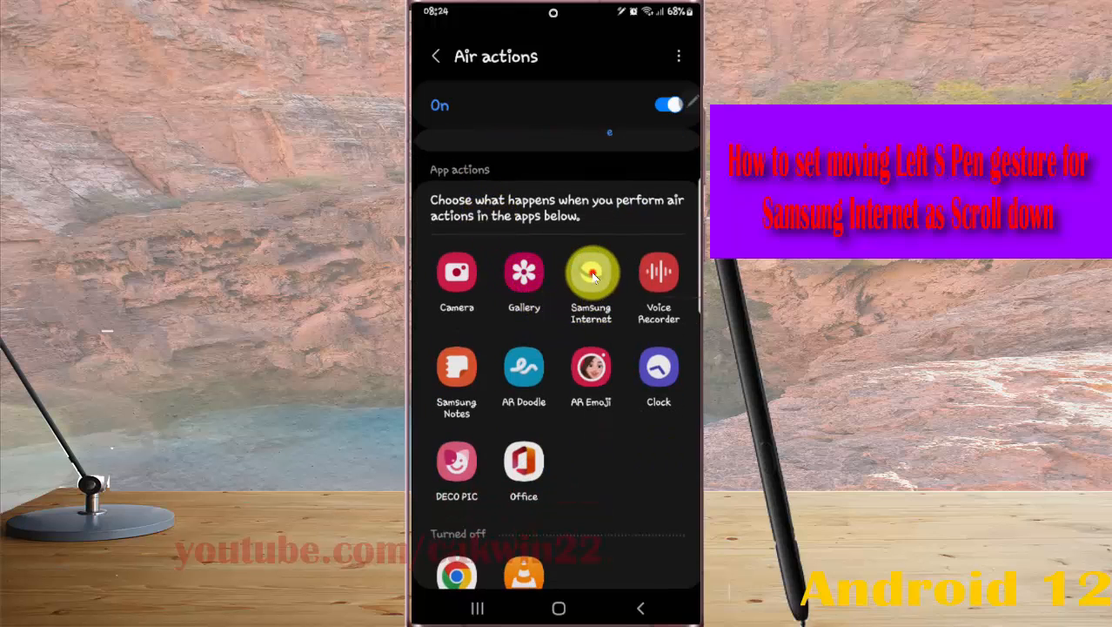
Assign Samsung Internet's left S Pen gesture to Scroll down instead of Forward.
left_click(592, 271)
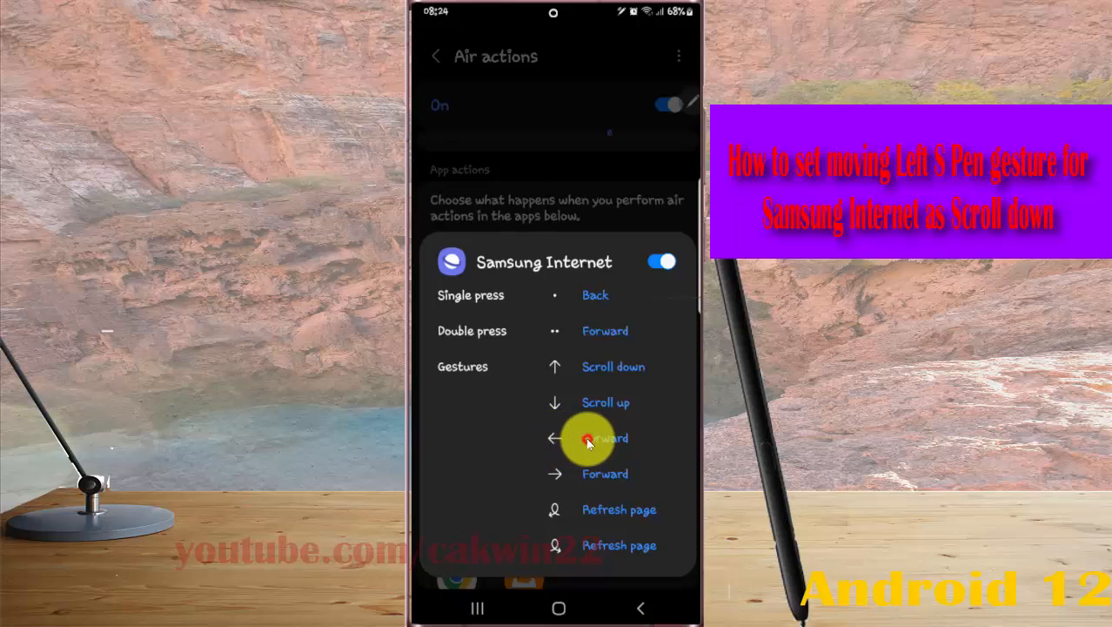
left_click(588, 438)
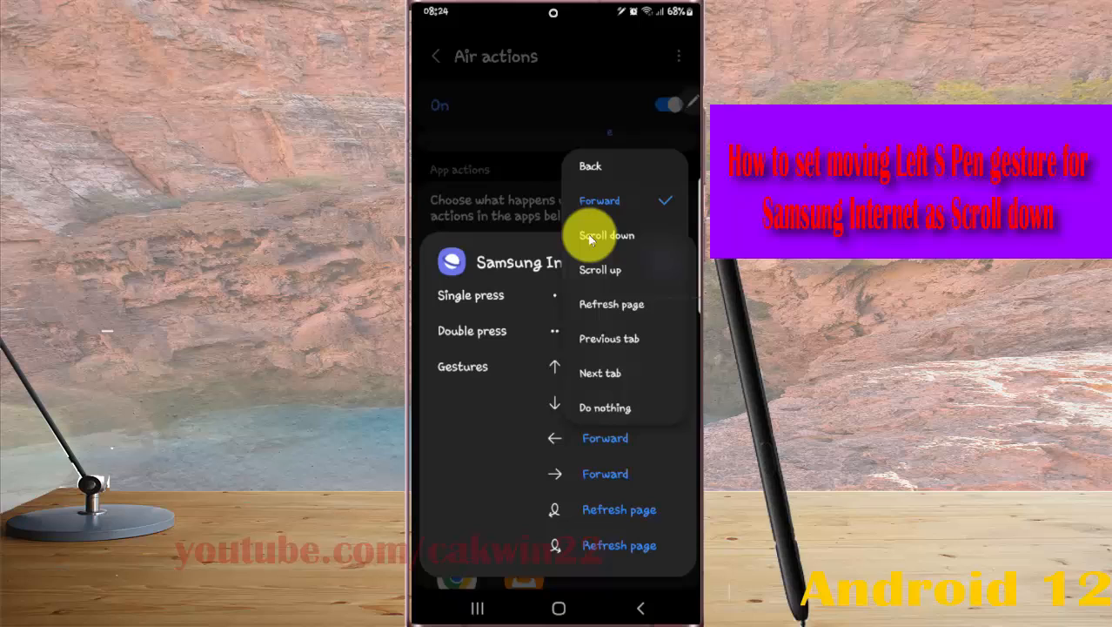
left_click(606, 235)
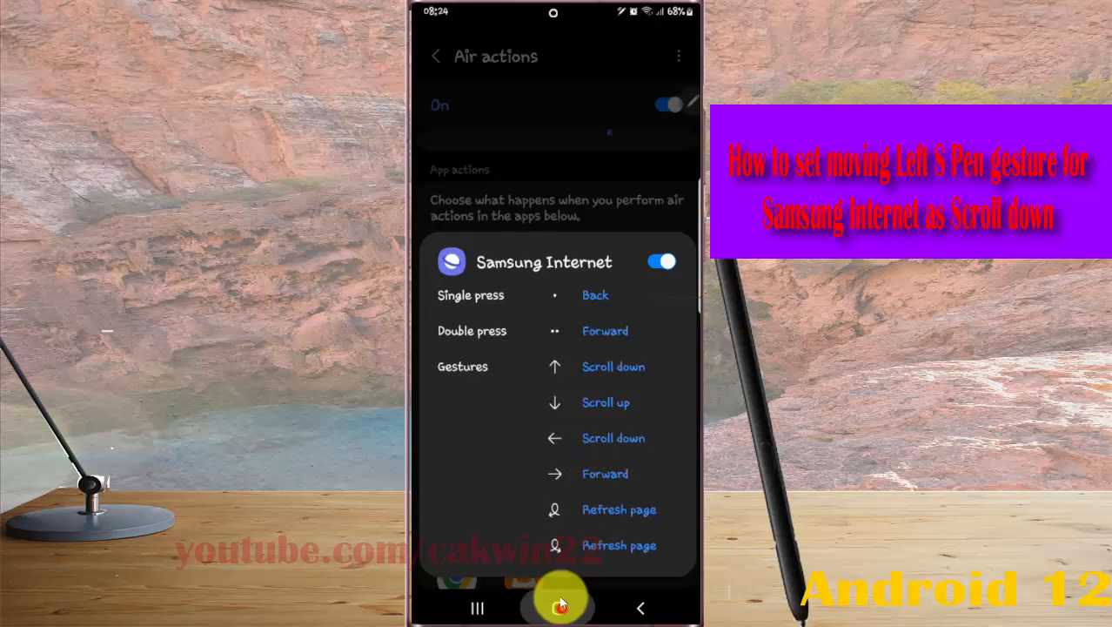
Scroll the Vehicle emission standard Wikipedia article to its footer, then return home.
left_click(557, 607)
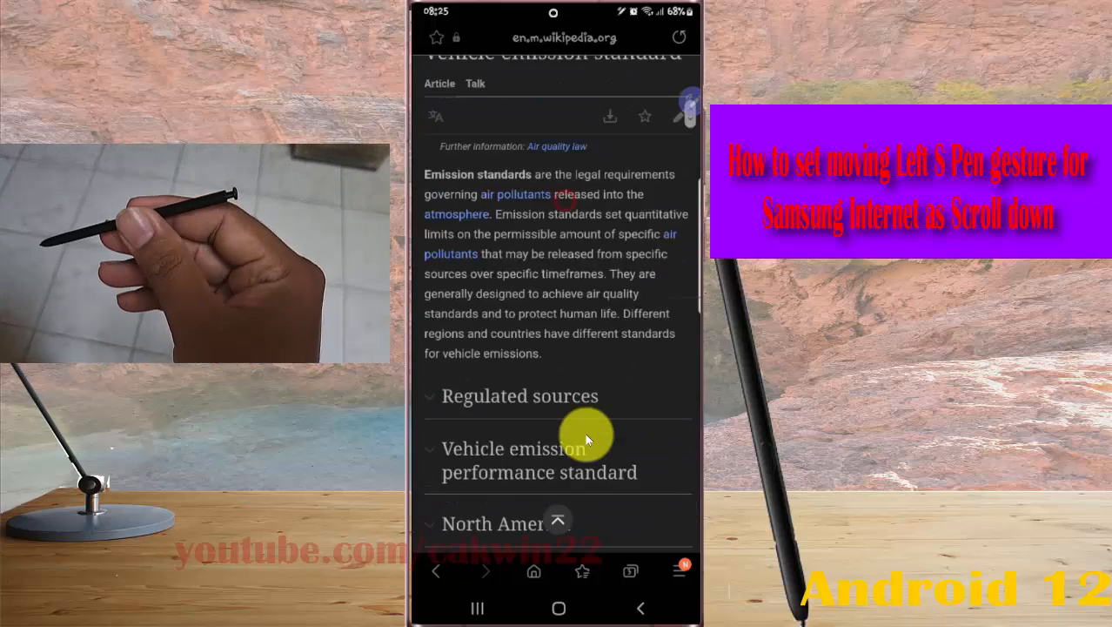
scroll("down", 3)
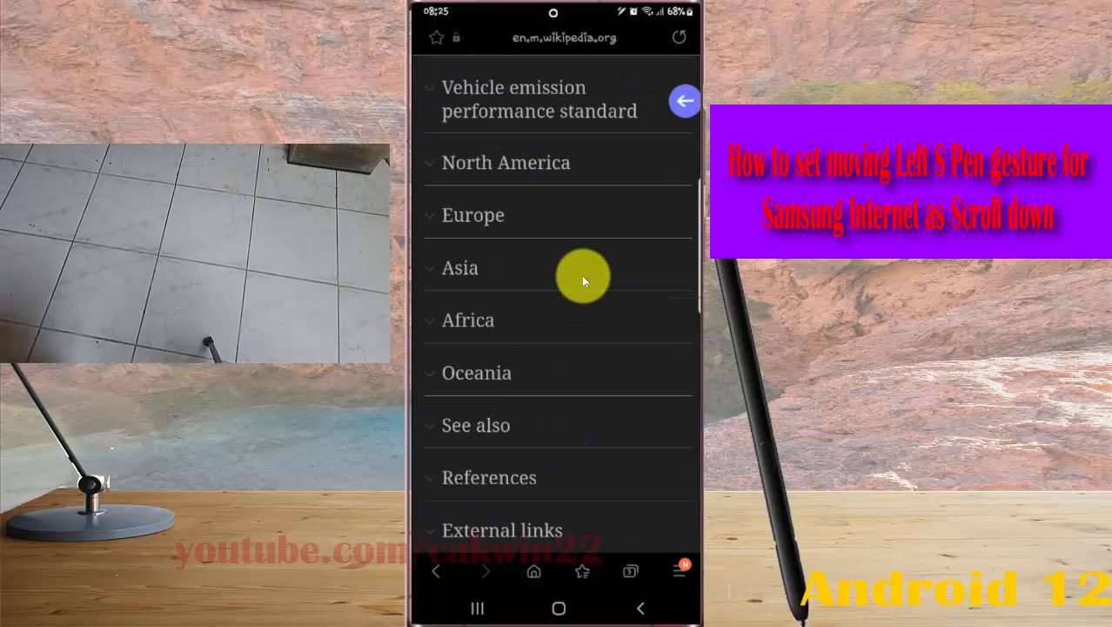
scroll("down", 3)
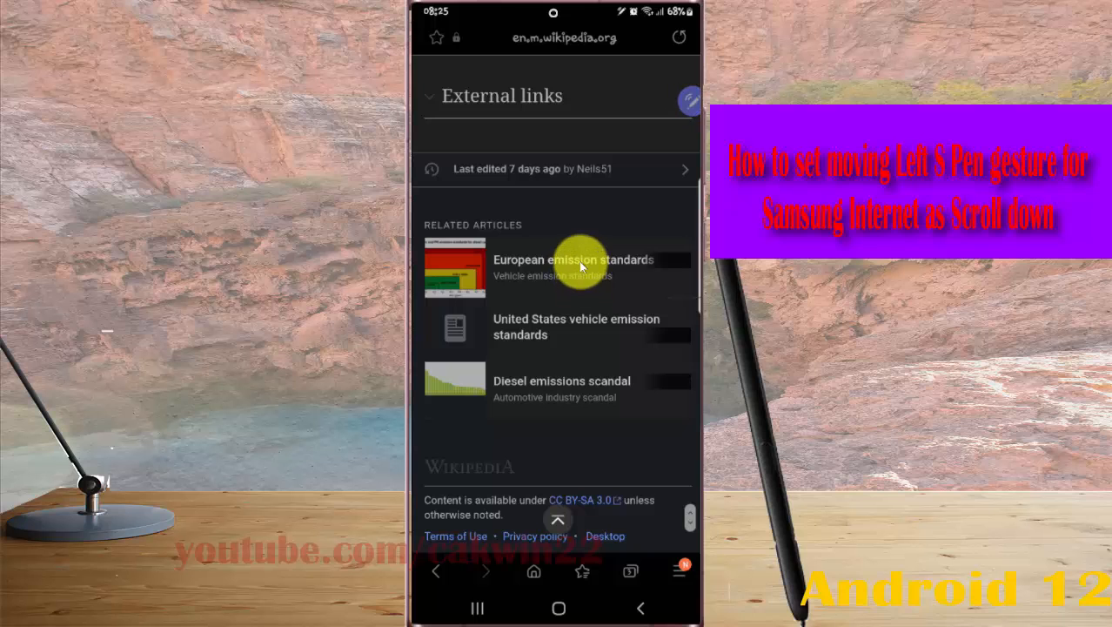
left_click(559, 608)
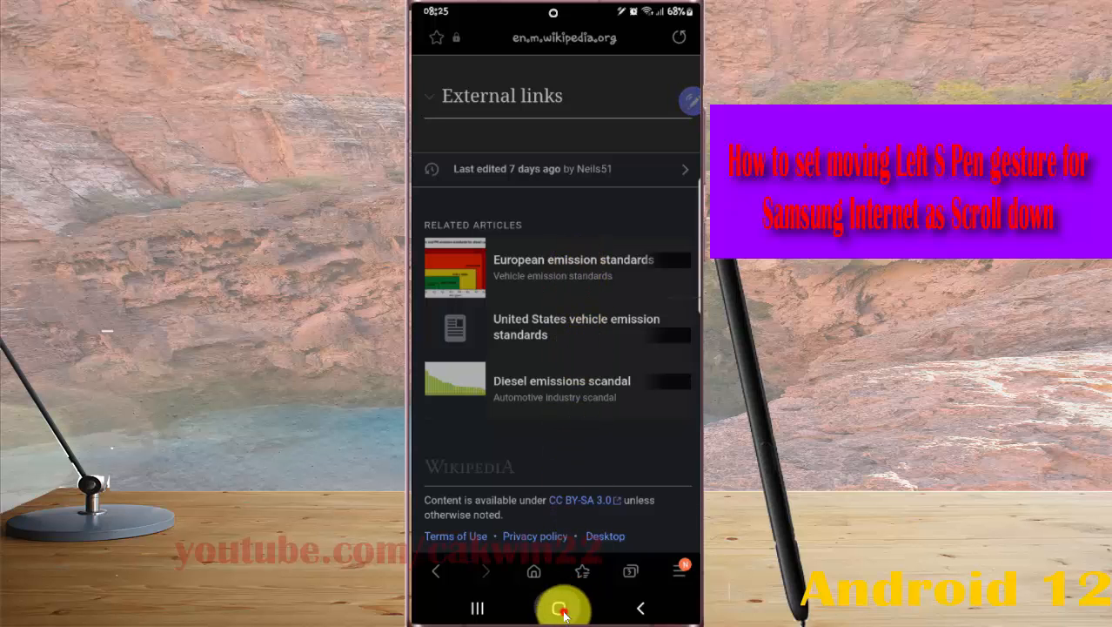